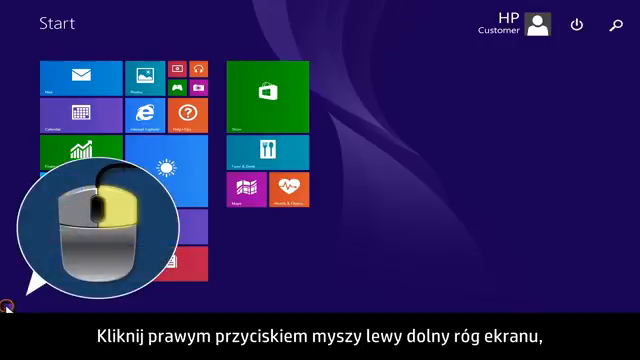
Reach Control Panel's Hardware and Sound page from the bottom-left system tools menu
right_click(8, 352)
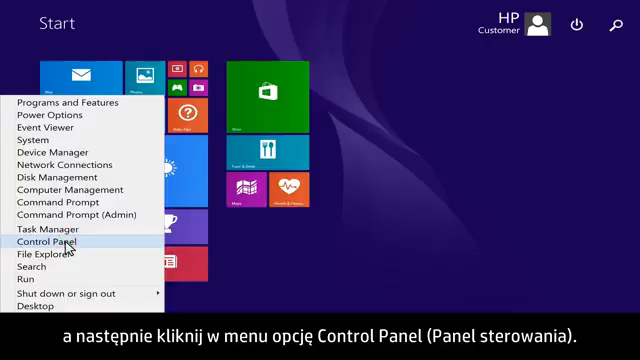
left_click(48, 240)
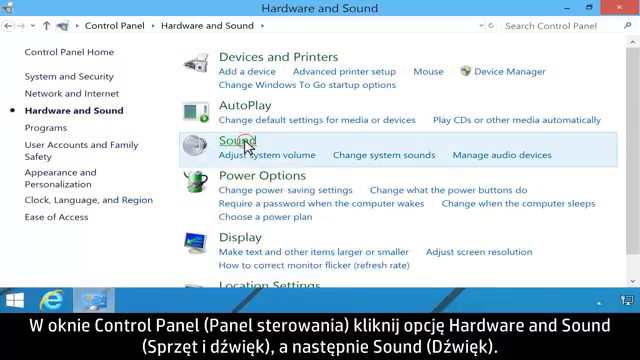
Make Speakers (Realtek High Definition Audio) the default playback device in the Sound dialog
left_click(234, 132)
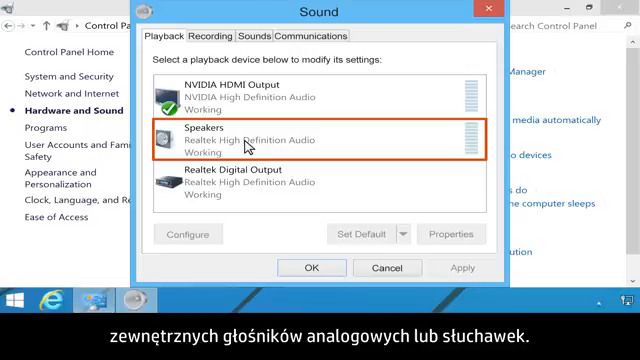
left_click(320, 190)
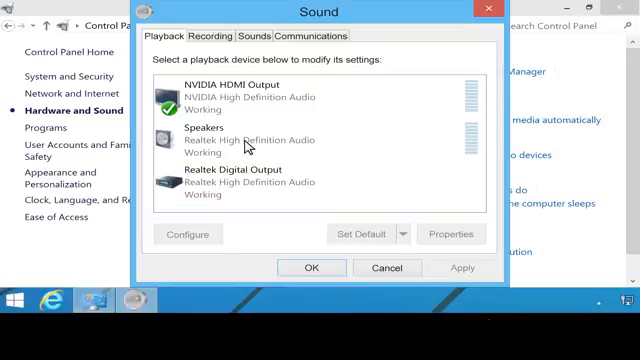
left_click(310, 88)
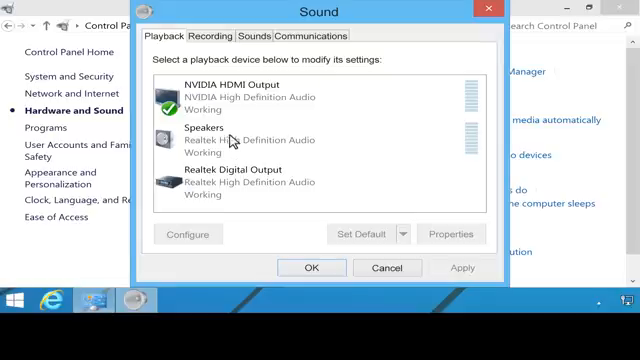
left_click(230, 140)
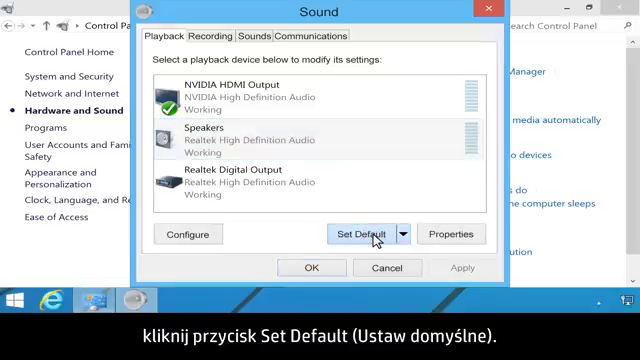
left_click(364, 234)
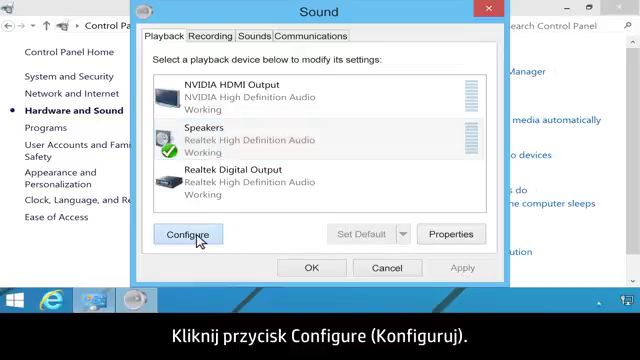
Run and stop a speaker test in Speaker Setup with the Stereo configuration selected
left_click(188, 234)
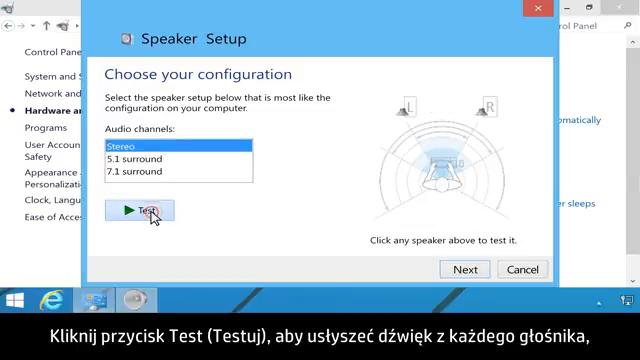
left_click(134, 210)
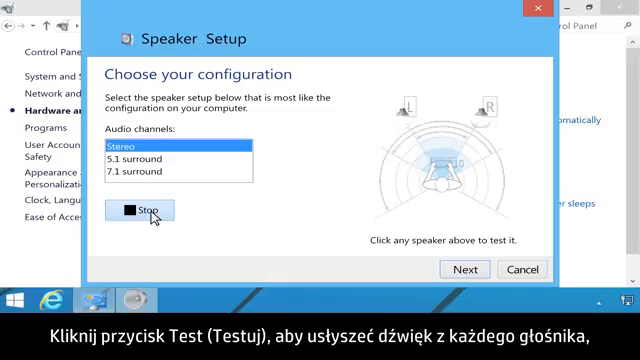
left_click(144, 210)
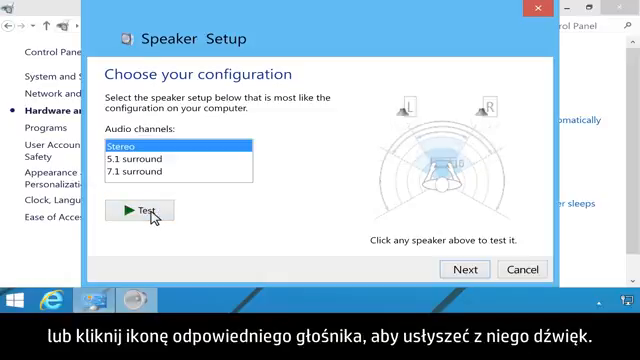